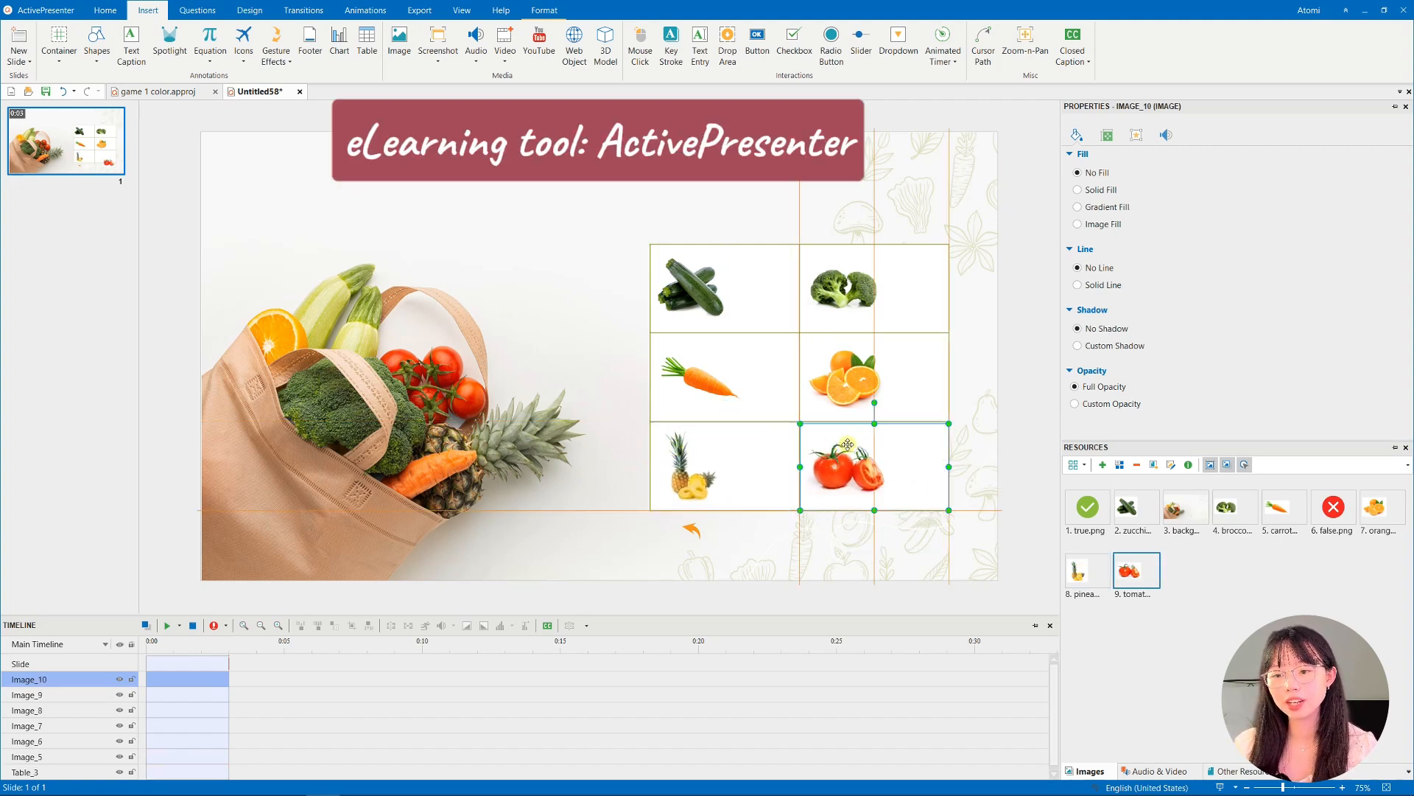
Start the football match question in the quiz preview, choose 90 minutes and submit it.
{"action": "left_click", "coordinate": [1004, 402]}
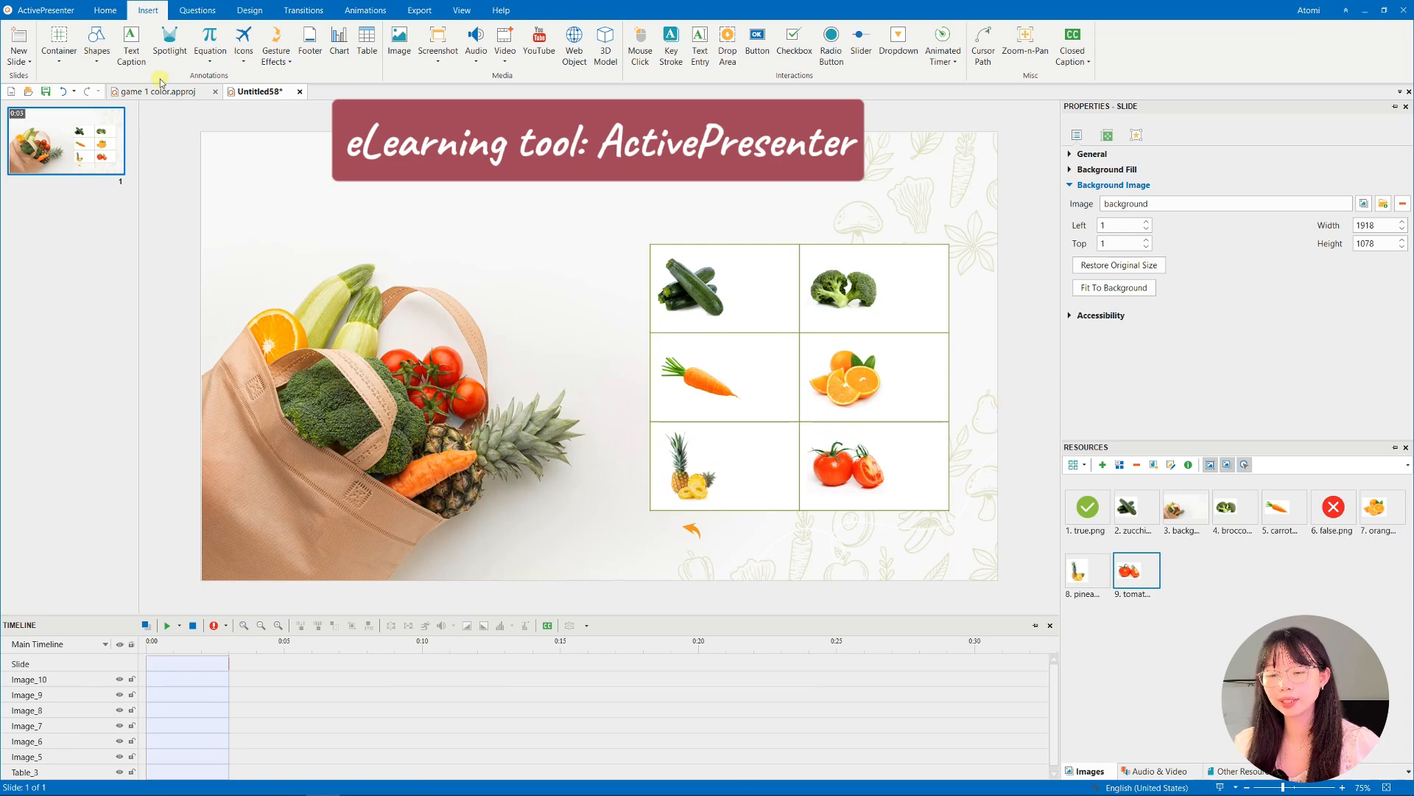
{"action": "left_click", "coordinate": [167, 625]}
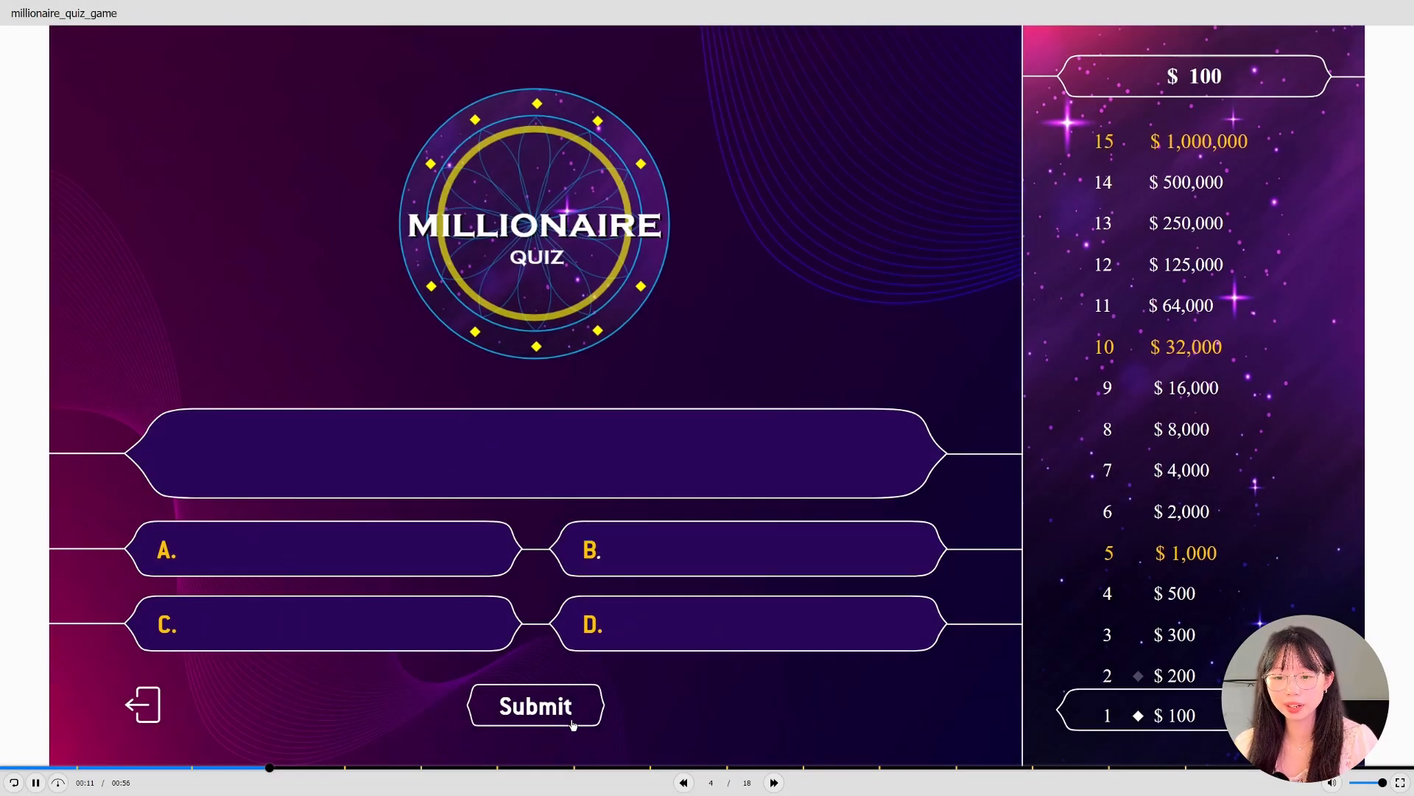
{"action": "left_click", "coordinate": [323, 625]}
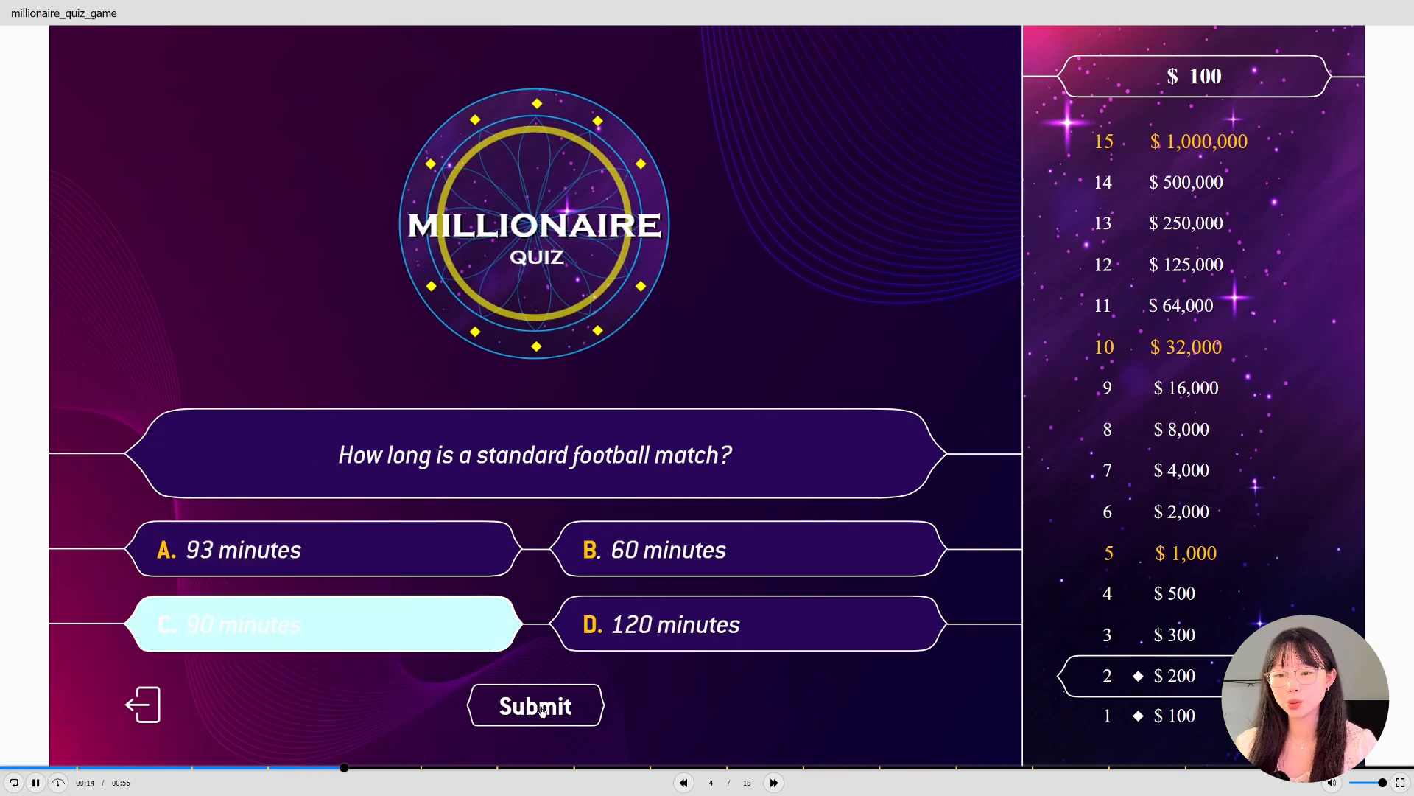
{"action": "left_click", "coordinate": [535, 706]}
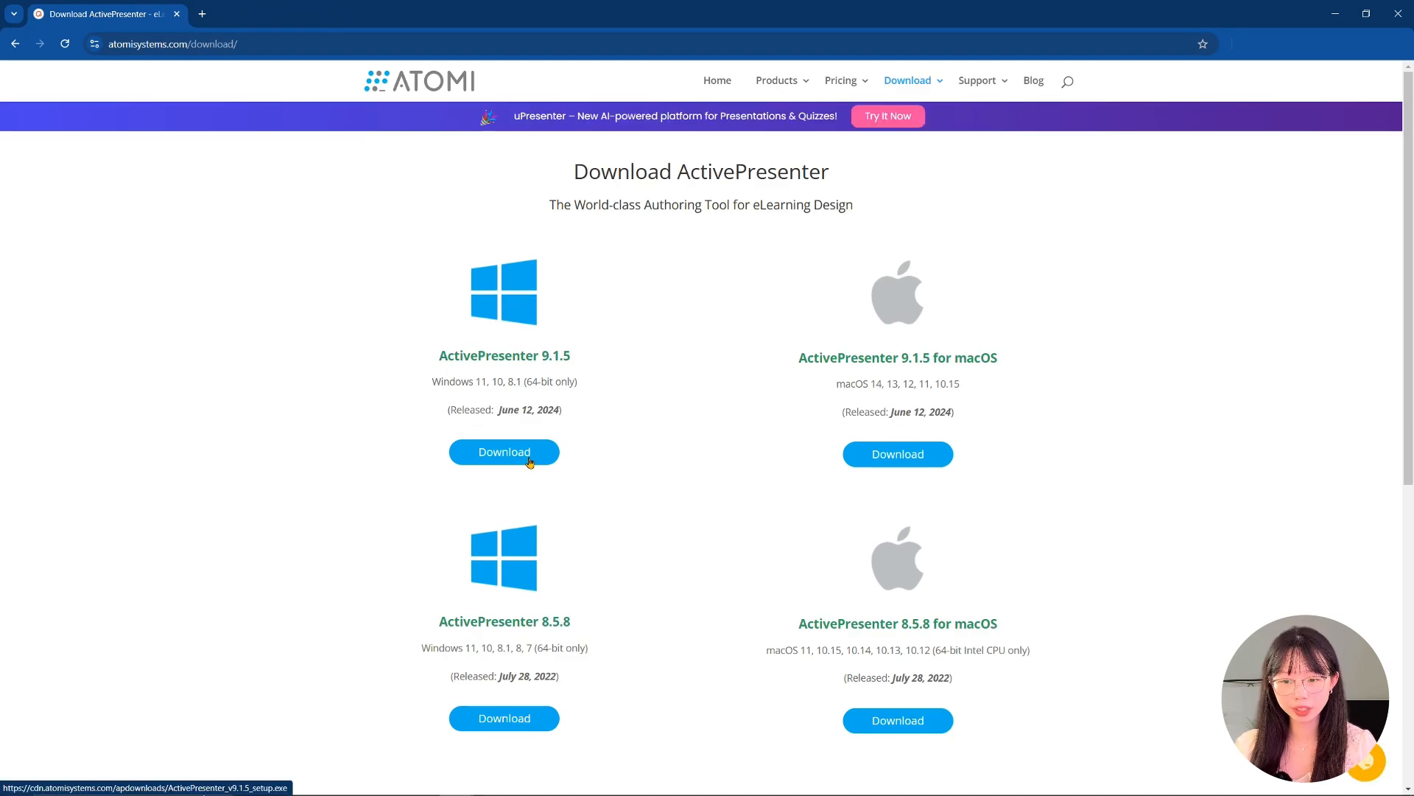
{"action": "mouse_move", "coordinate": [1070, 472]}
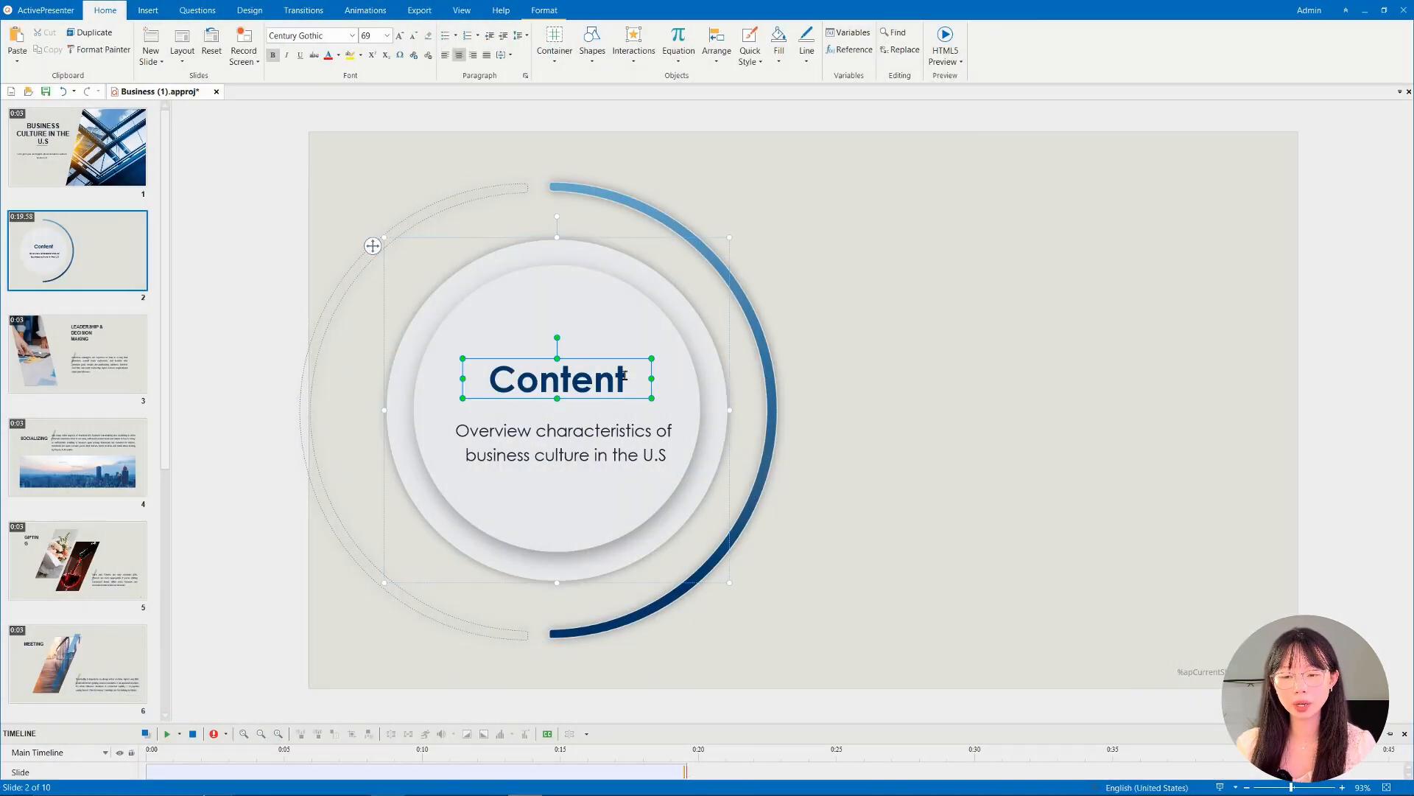
{"action": "left_click", "coordinate": [778, 386]}
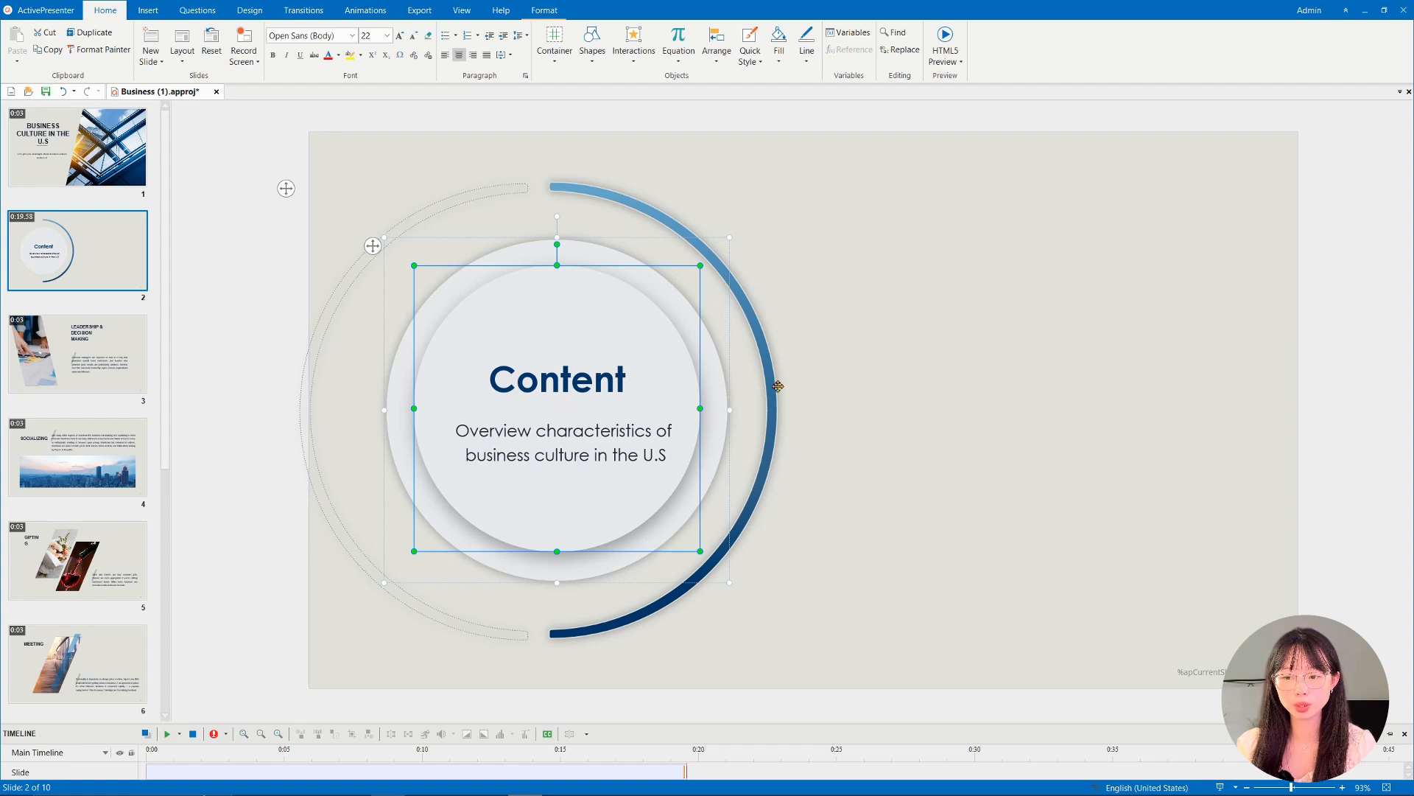
{"action": "left_click", "coordinate": [887, 393]}
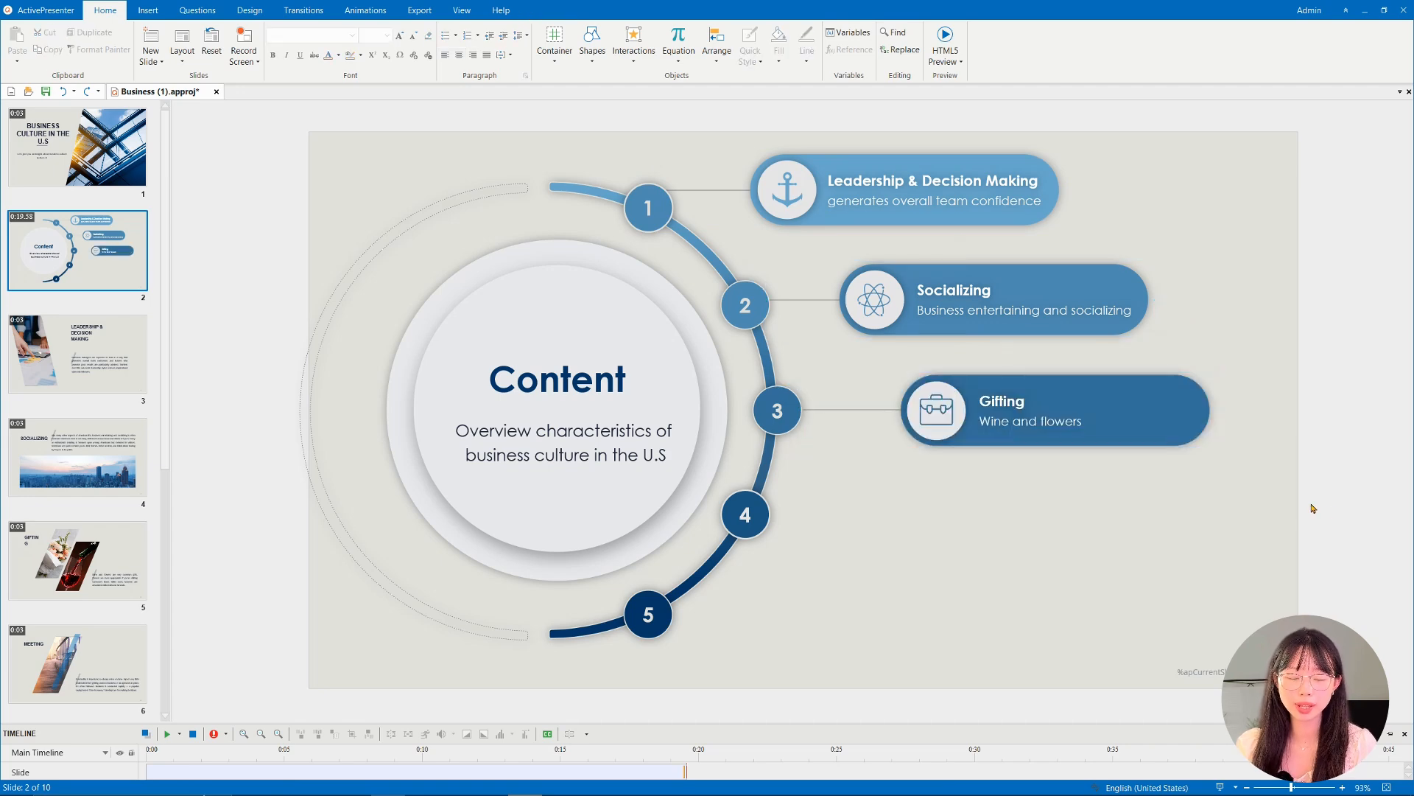
Add an On Rollover event to circle 1 from its Interactivity Events - Actions properties.
{"action": "left_click", "coordinate": [461, 11]}
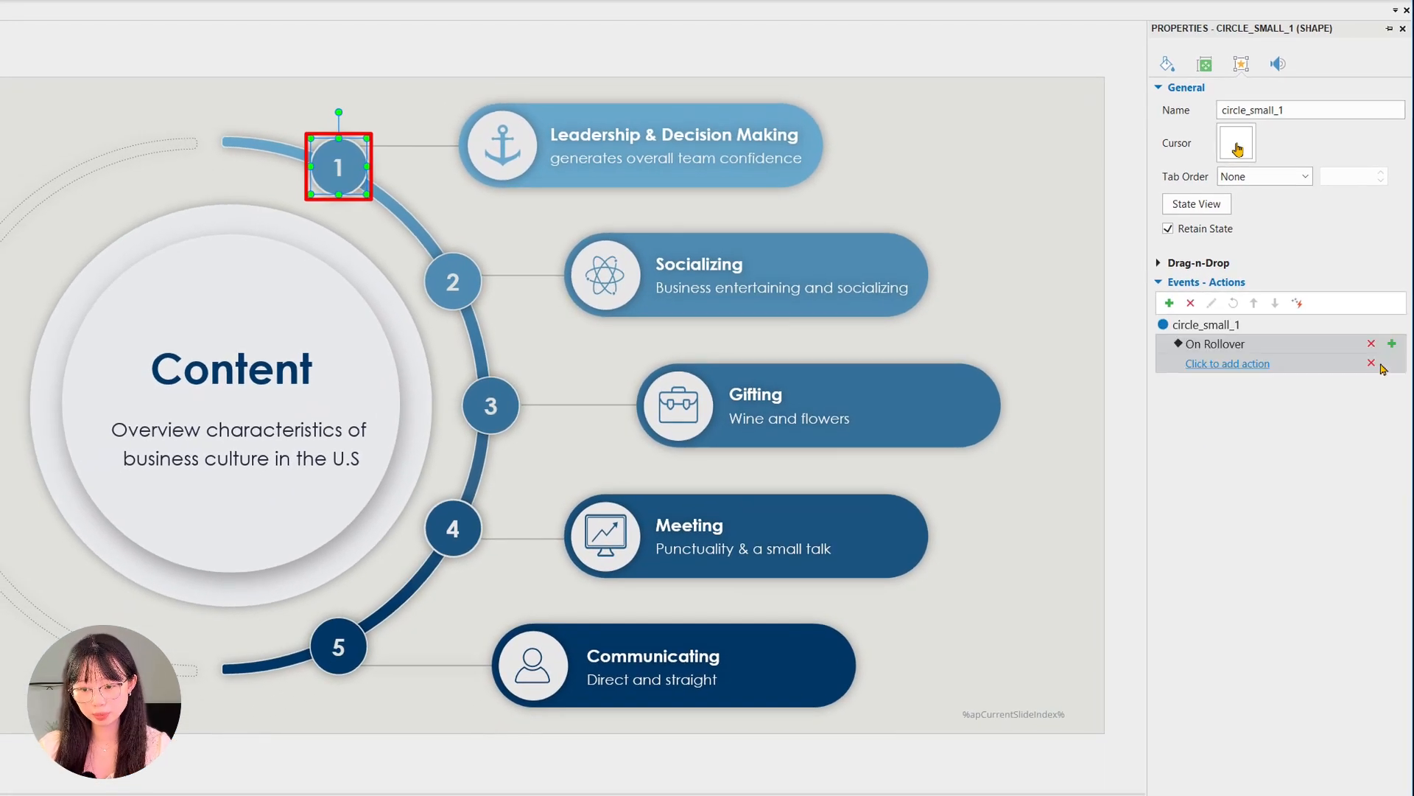
Give circle 1's On Rollover event a Highlight Object action targeting circle_small_1.
{"action": "left_click", "coordinate": [1227, 363]}
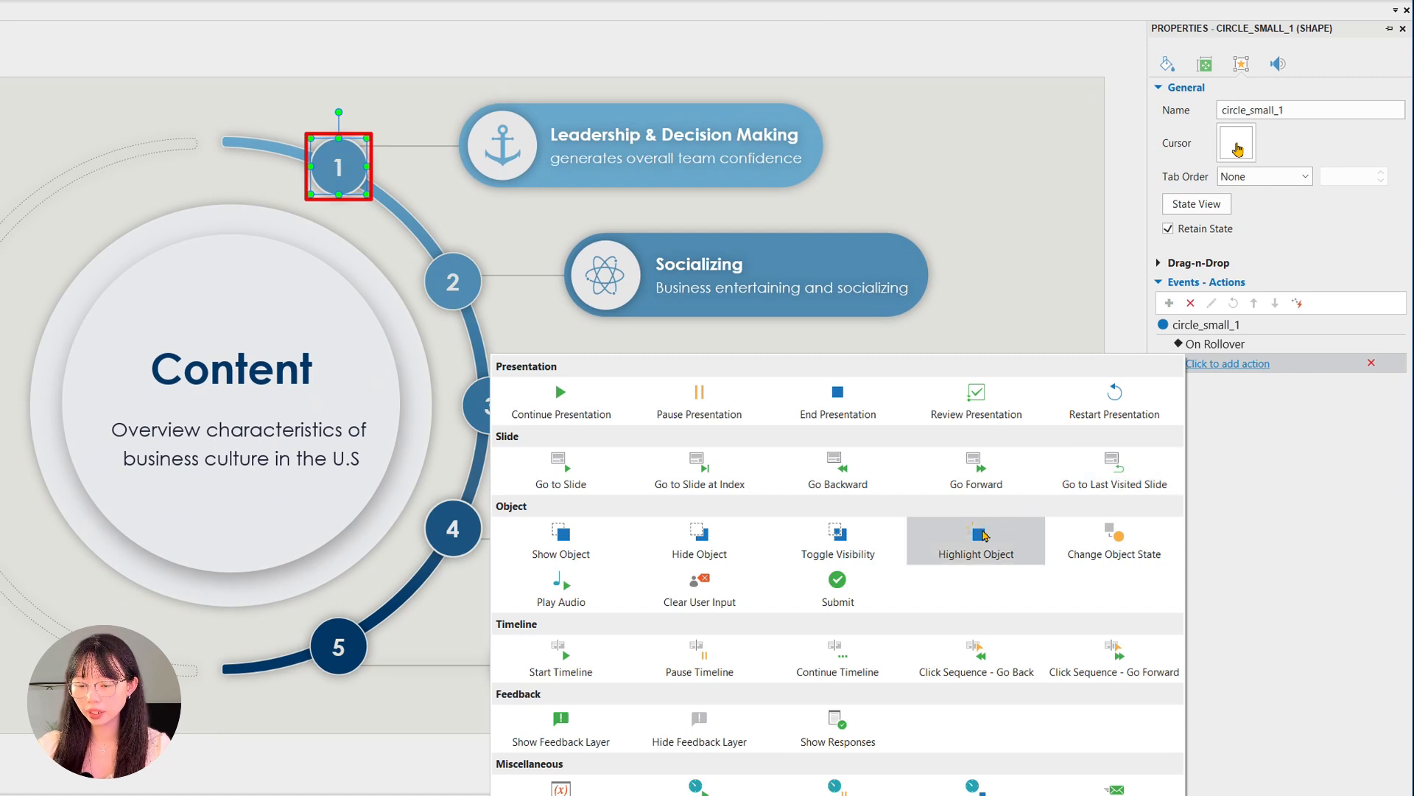
{"action": "left_click", "coordinate": [975, 541]}
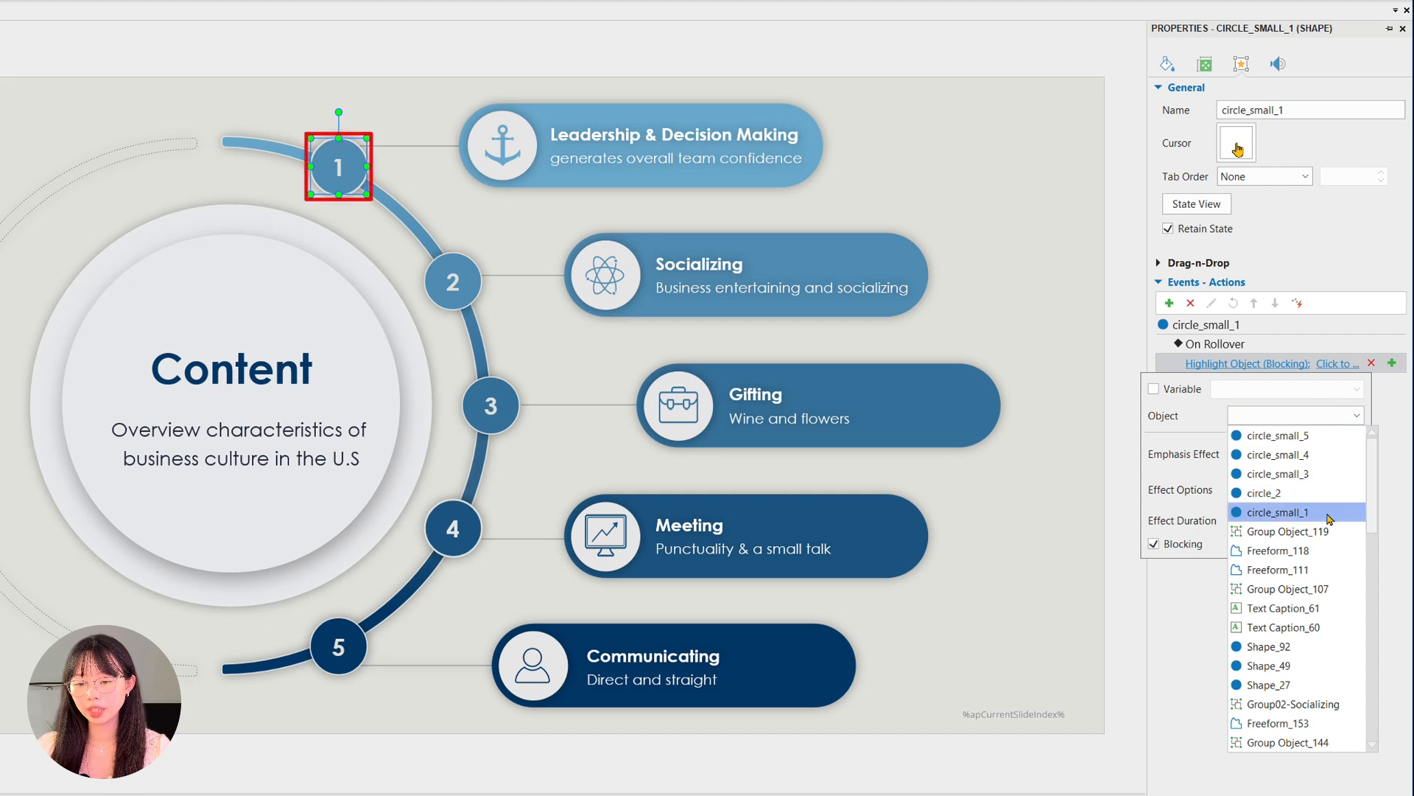
{"action": "left_click", "coordinate": [1276, 511]}
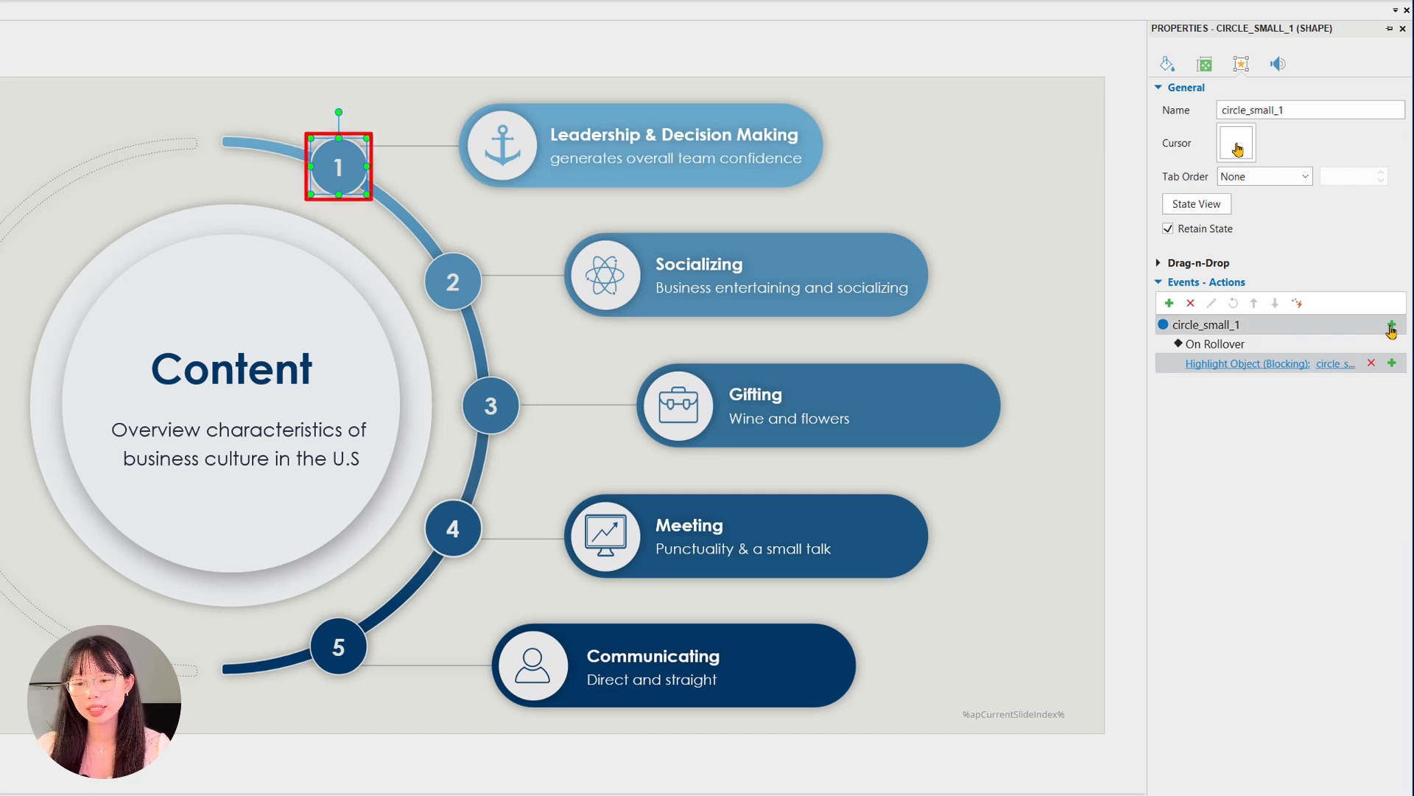
Add an On Click event toggling Group01_Leadership's visibility, shown with a Wipe effect.
{"action": "left_click", "coordinate": [1391, 324]}
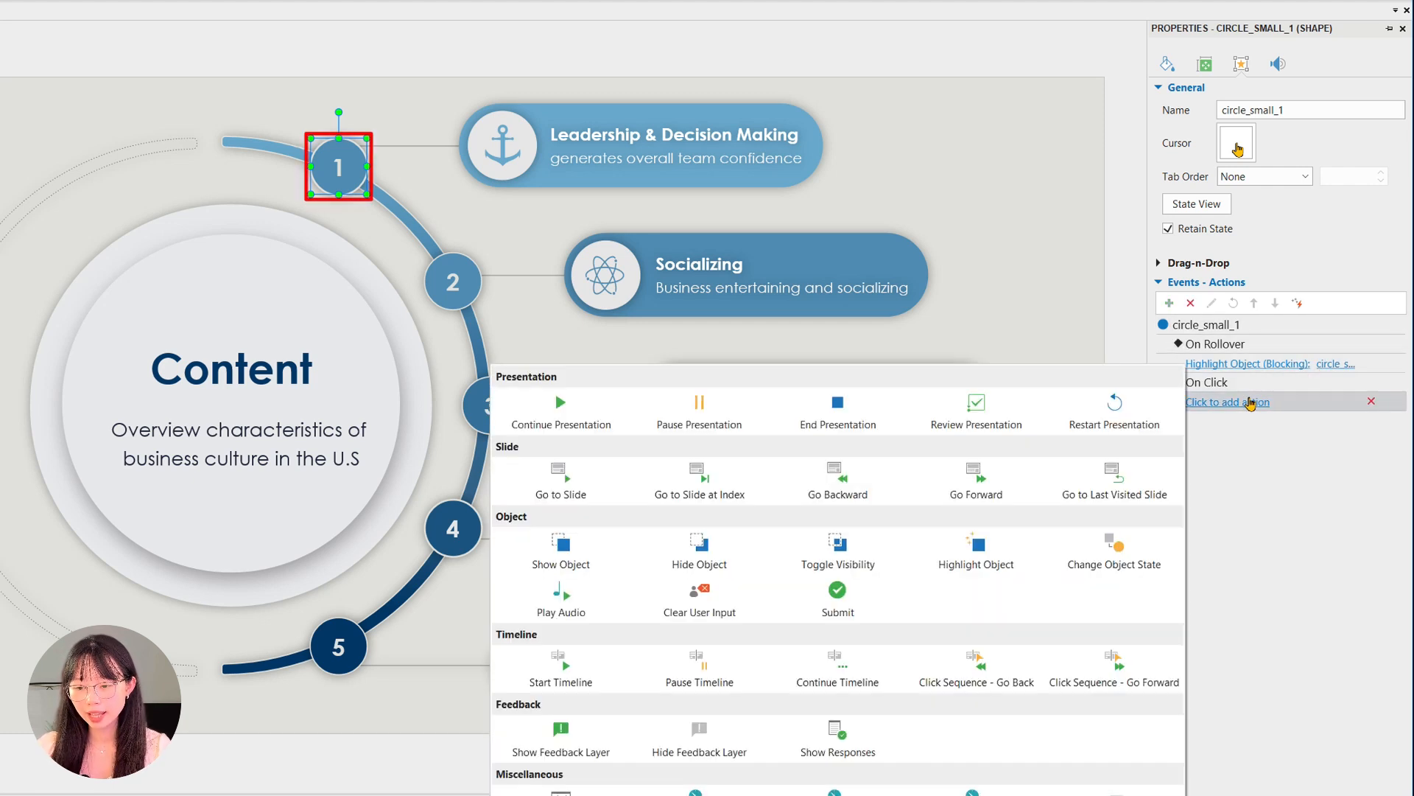
{"action": "left_click", "coordinate": [837, 545]}
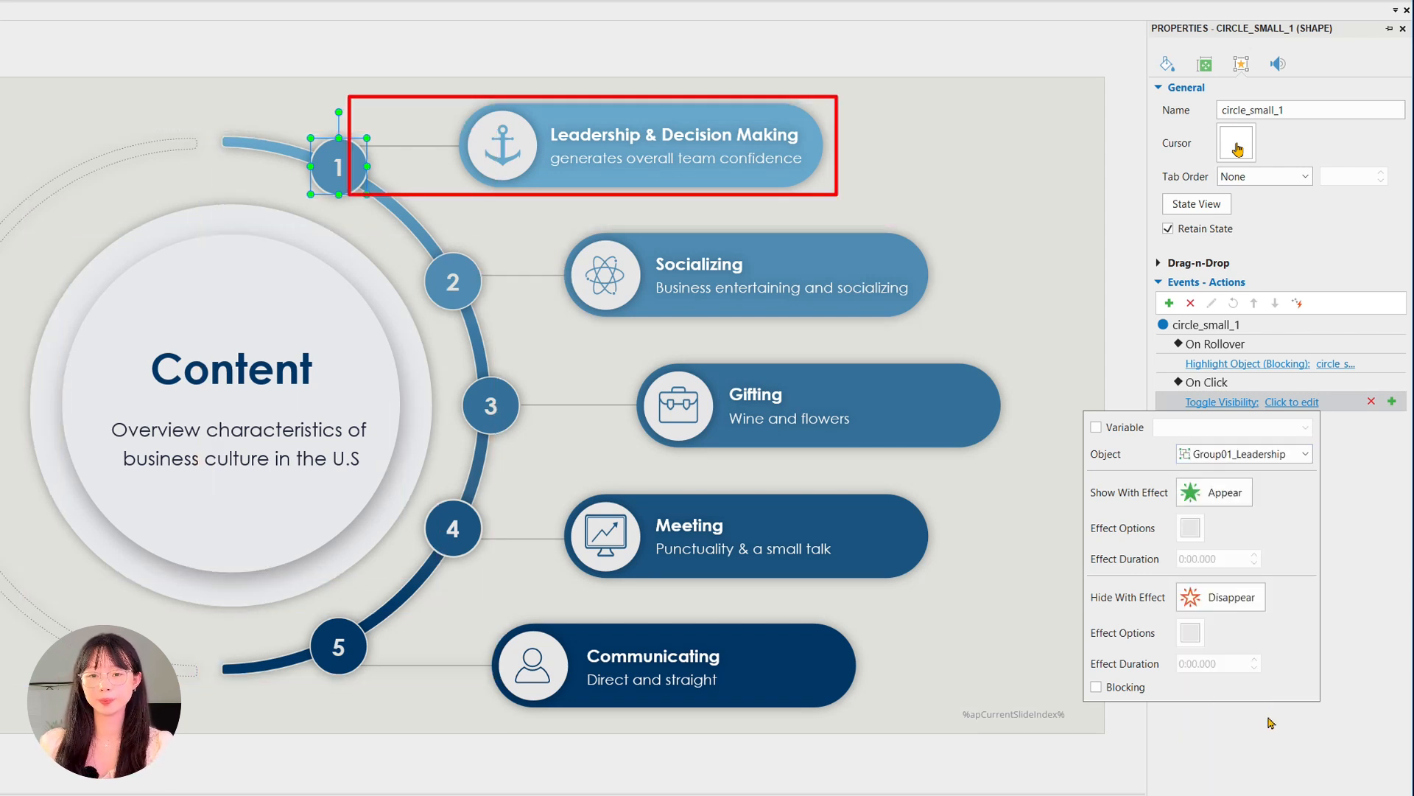
{"action": "left_click", "coordinate": [1214, 492]}
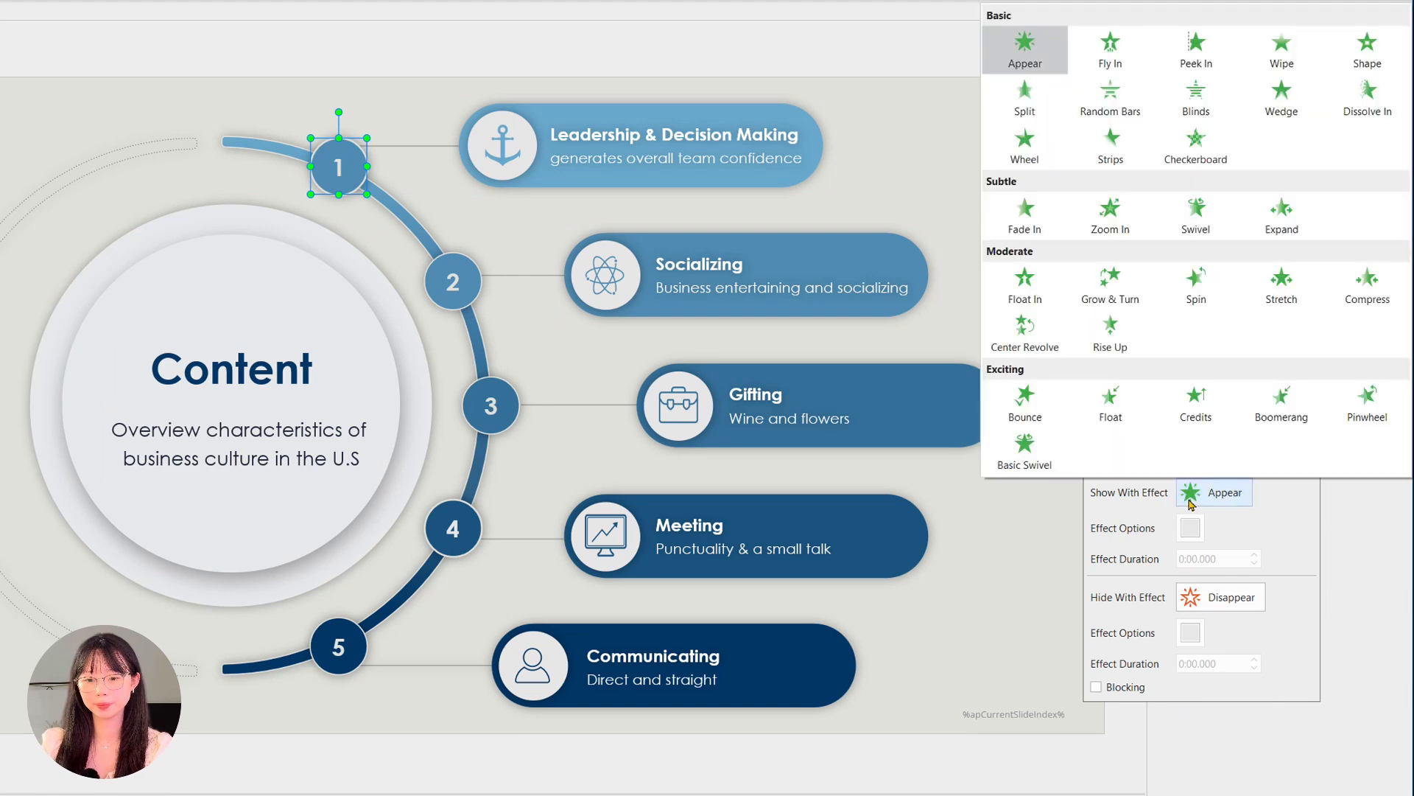
{"action": "left_click", "coordinate": [1280, 50]}
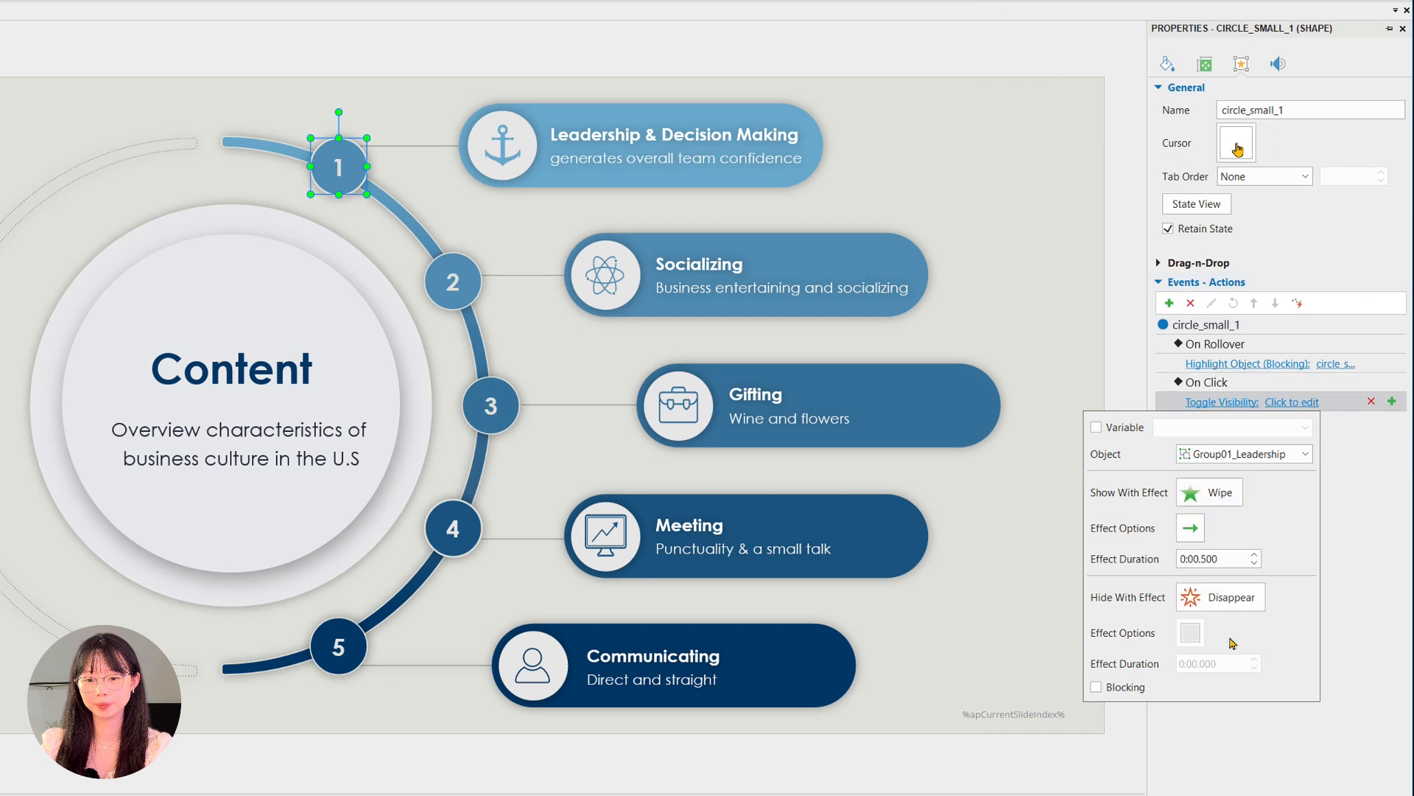
{"action": "mouse_move", "coordinate": [1389, 577]}
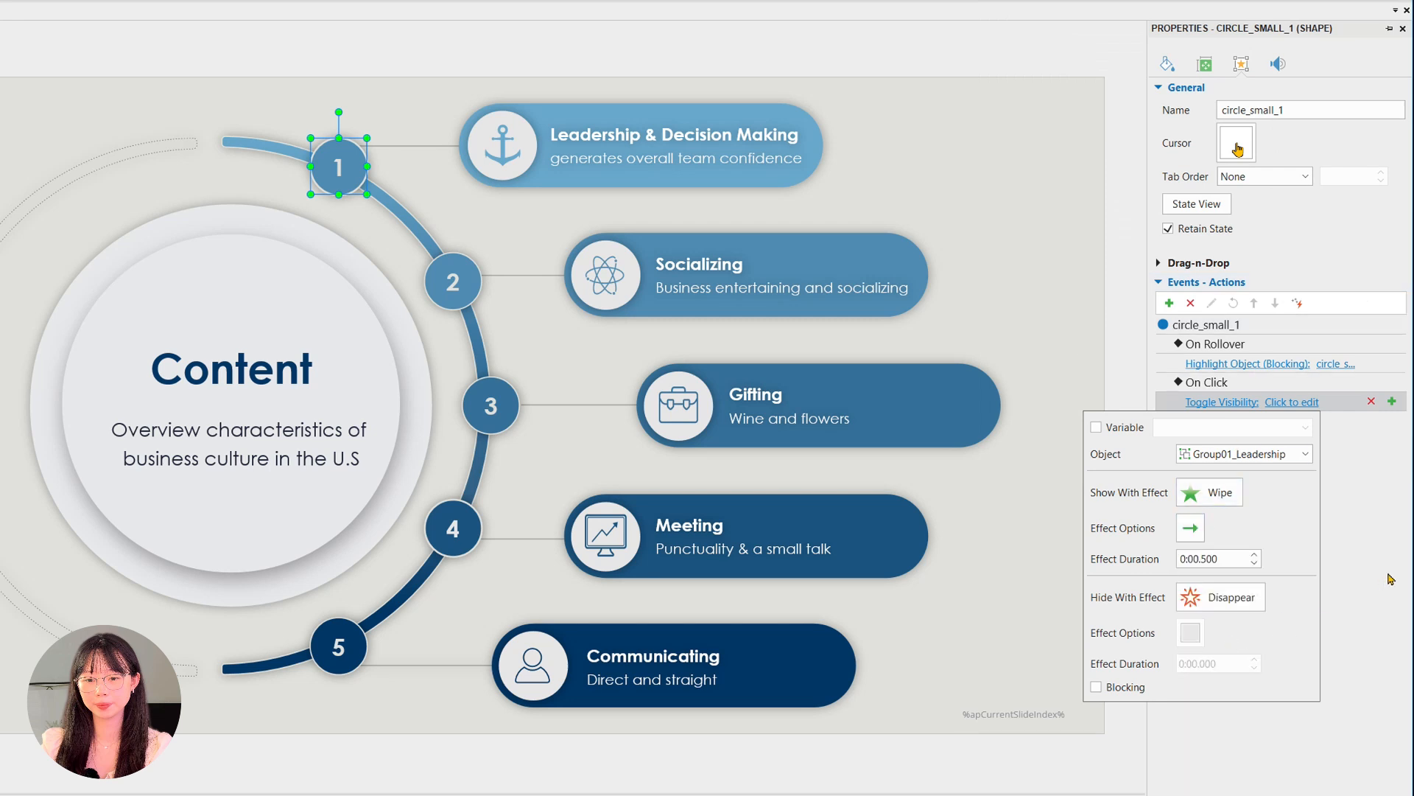